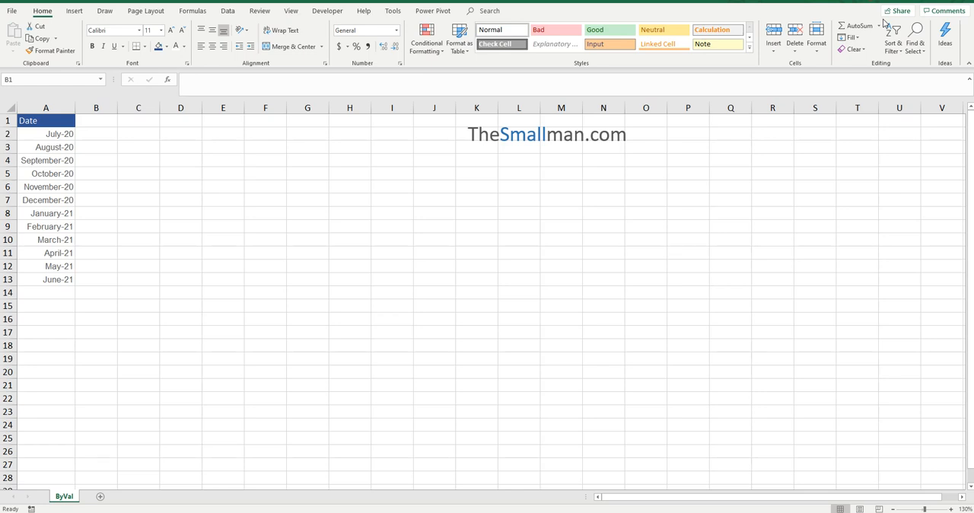
mouse_move(13, 162)
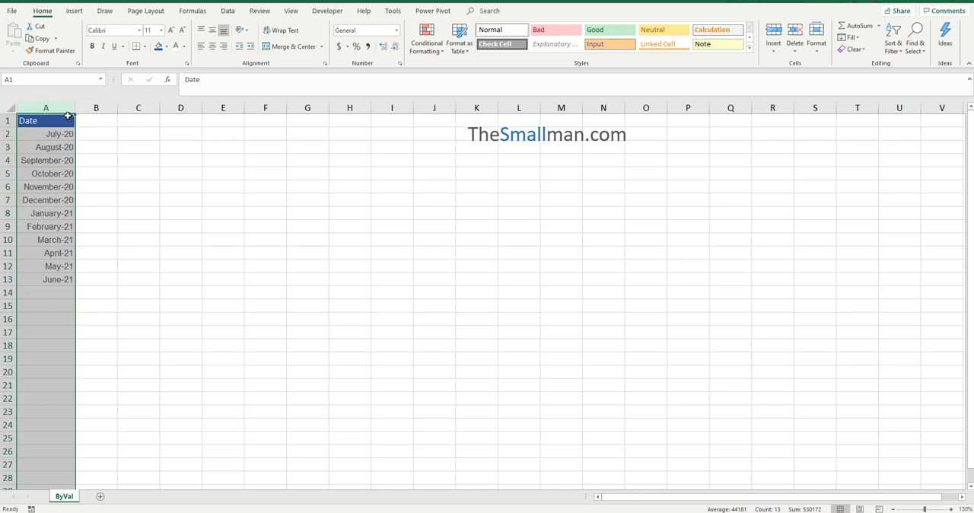
Look over the Date column and empty column B, then switch to the Visual Basic Editor
left_click(45, 120)
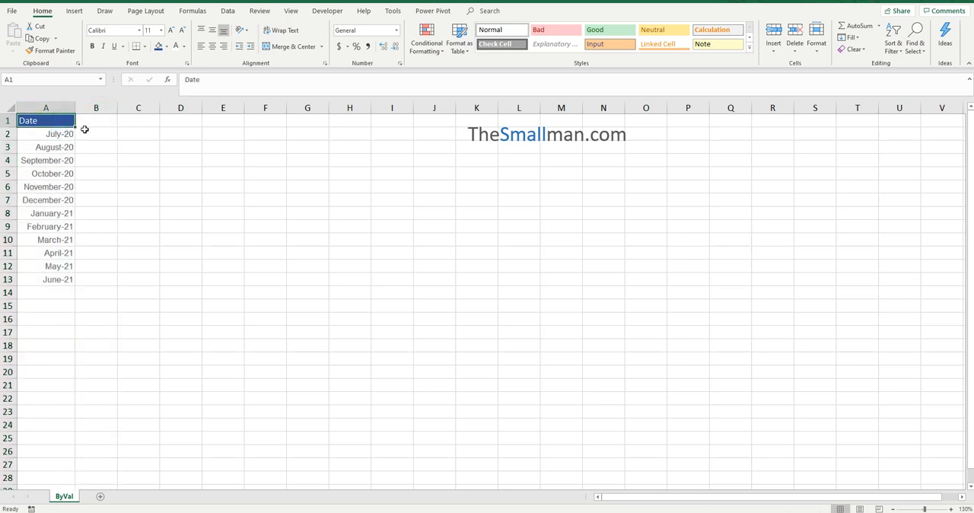
left_click(96, 120)
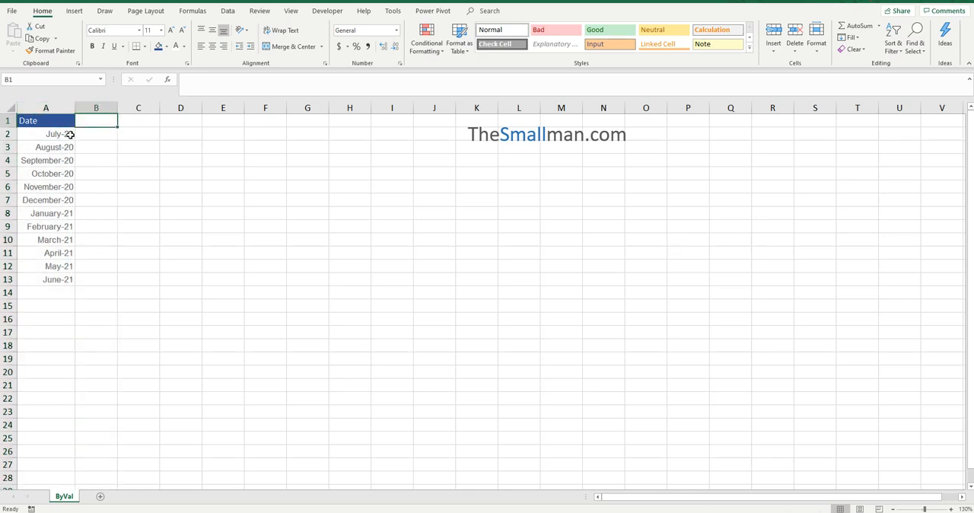
left_click(46, 120)
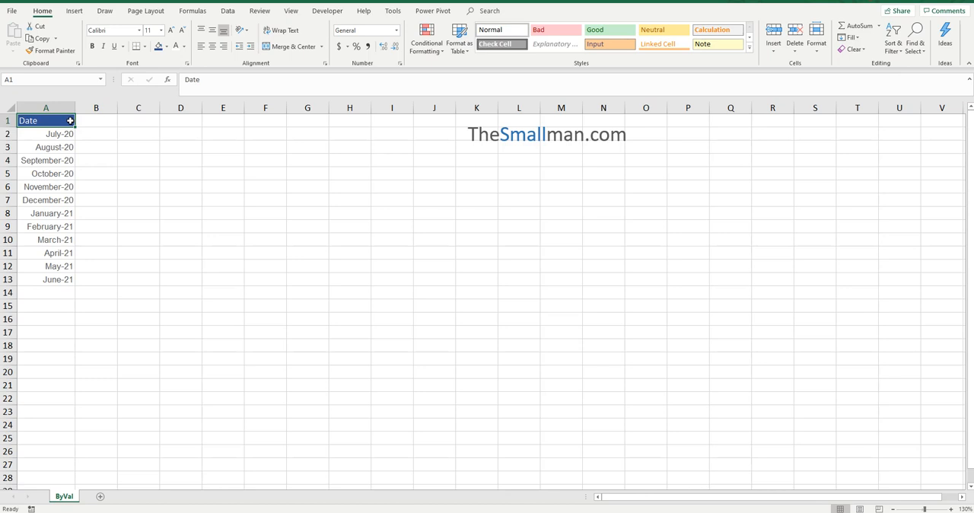
key("Alt+F11")
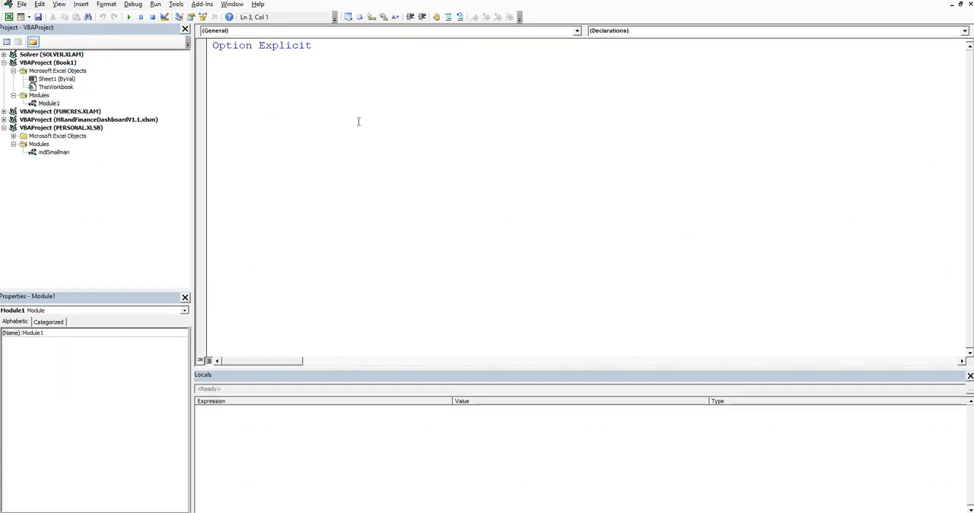
Start Sub CopyCol1 declaring Col as Integer and setting Col = 1
type("Sub")
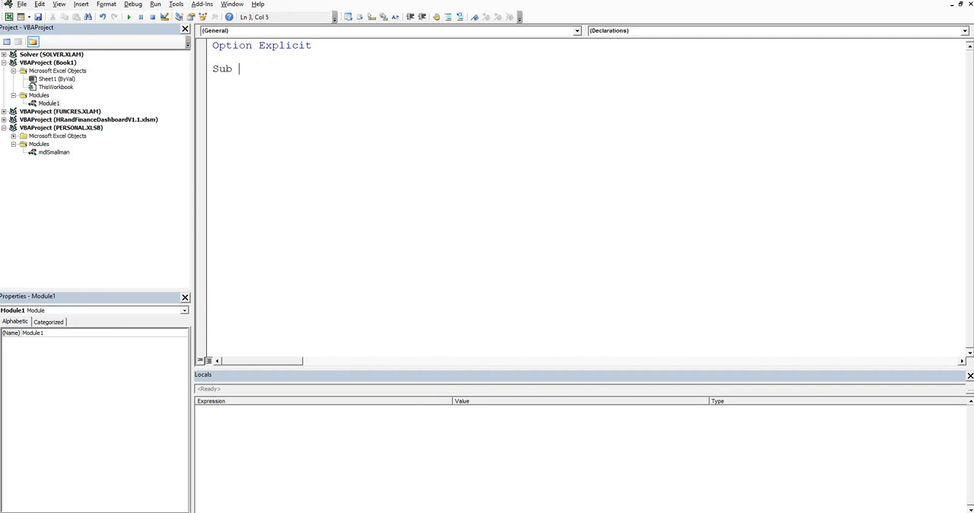
type("CopyCol(")
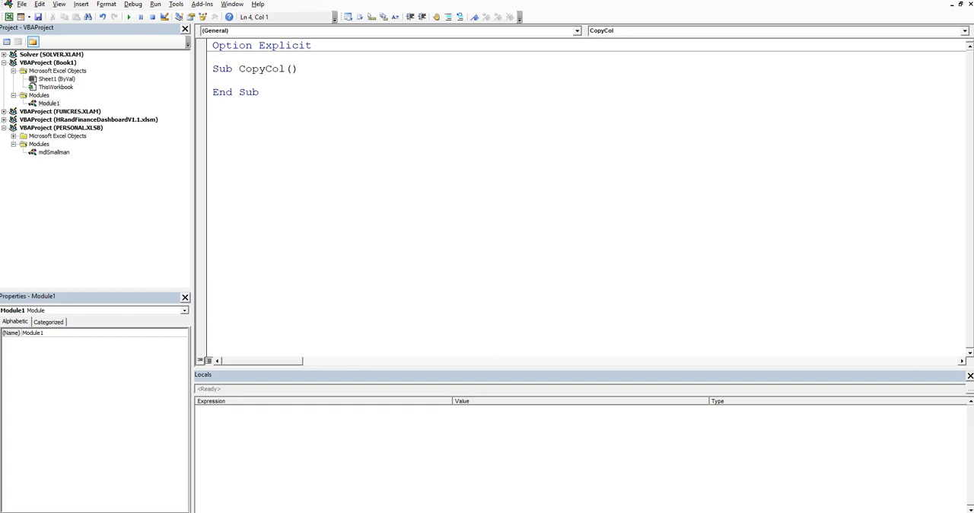
type("dim")
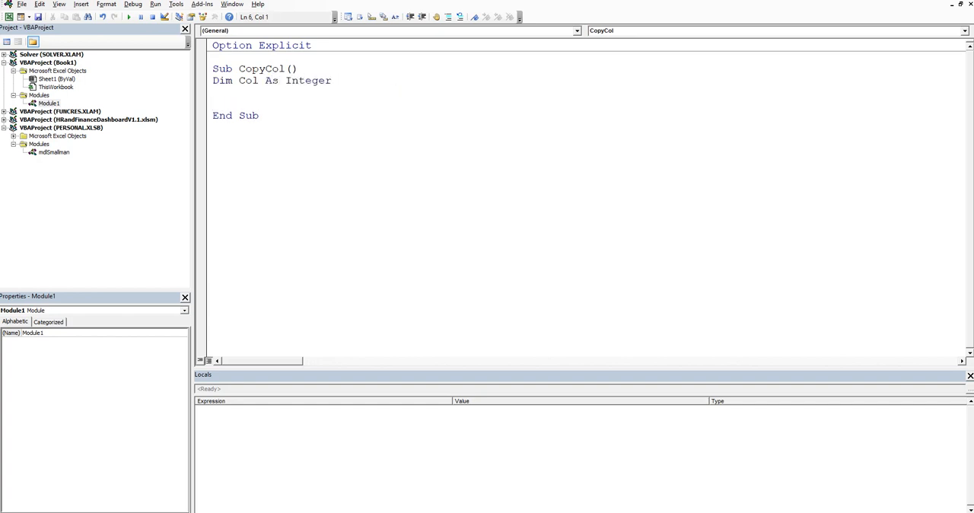
type("C")
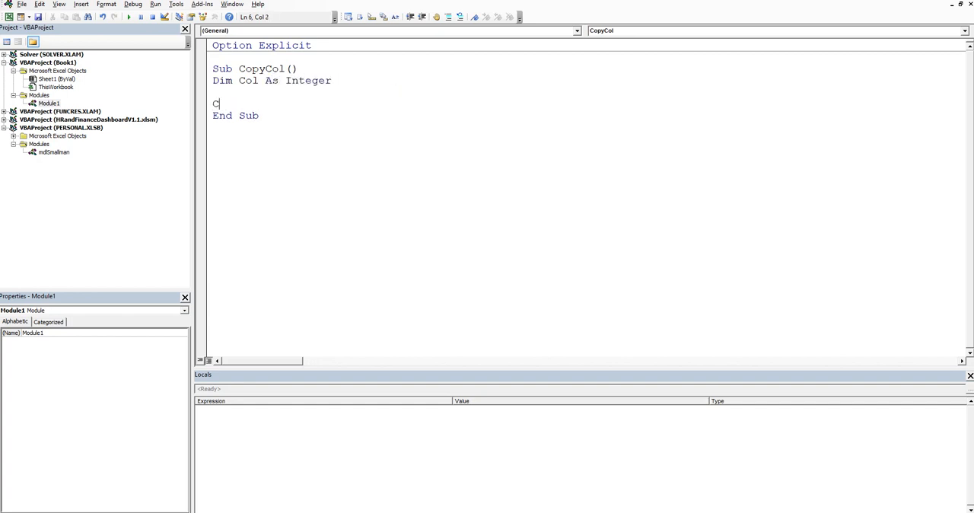
type("ol = 1")
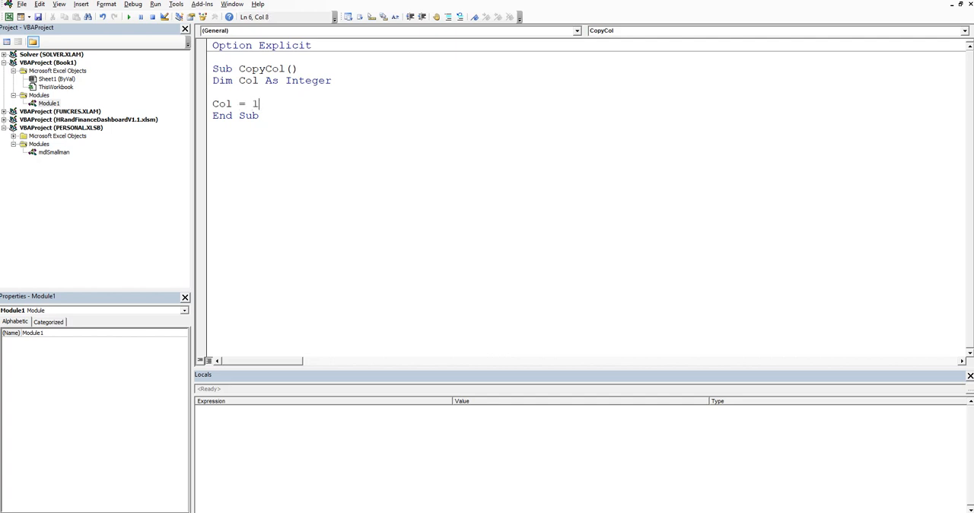
key("Return")
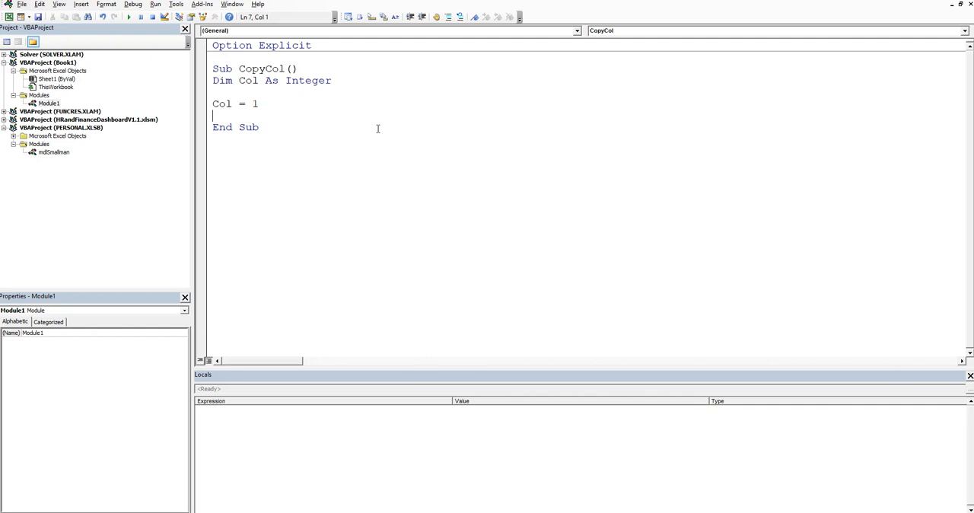
Add the call userVar(Col) and move below the routine for the next sub
type("user")
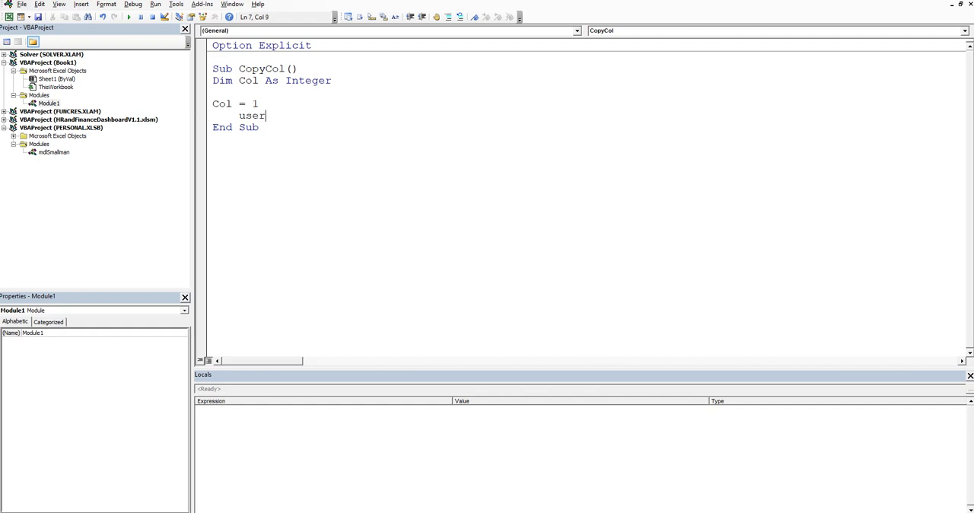
type("Var")
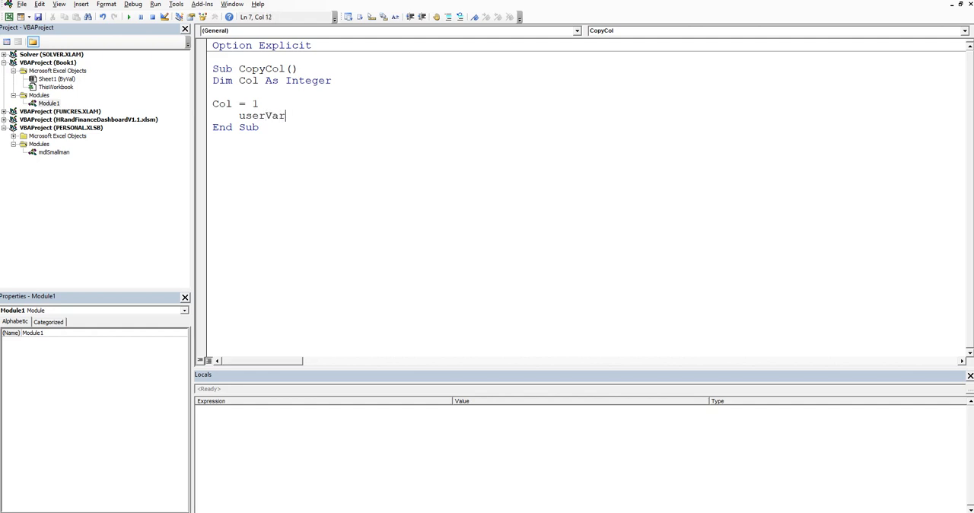
type("(Col")
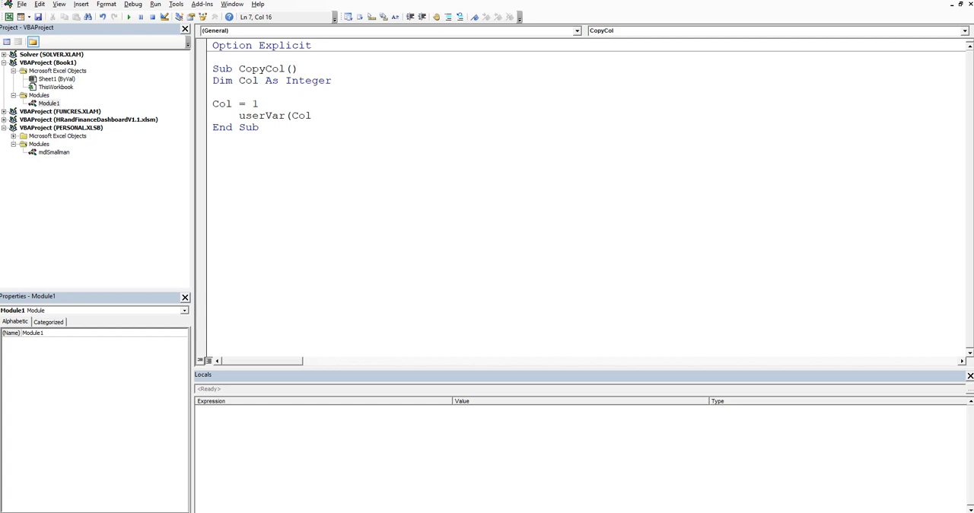
type(")")
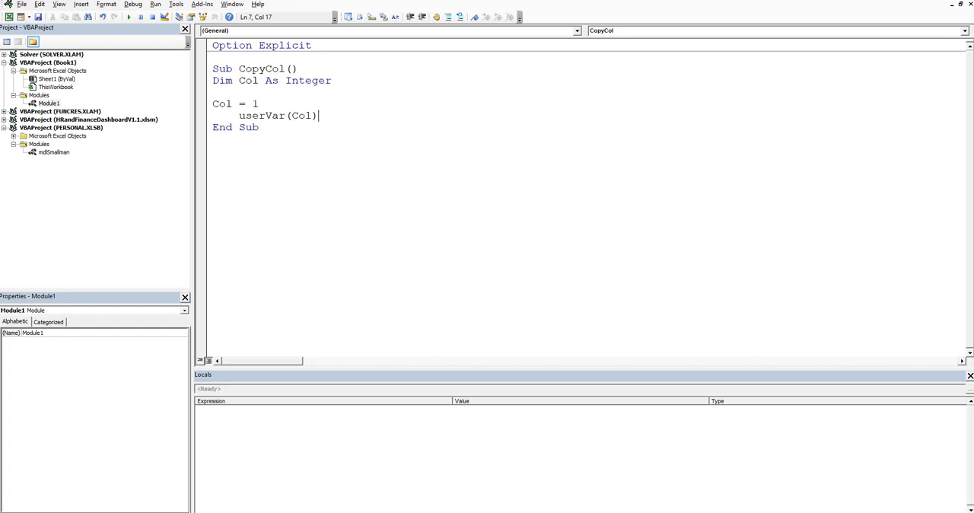
double_click(261, 116)
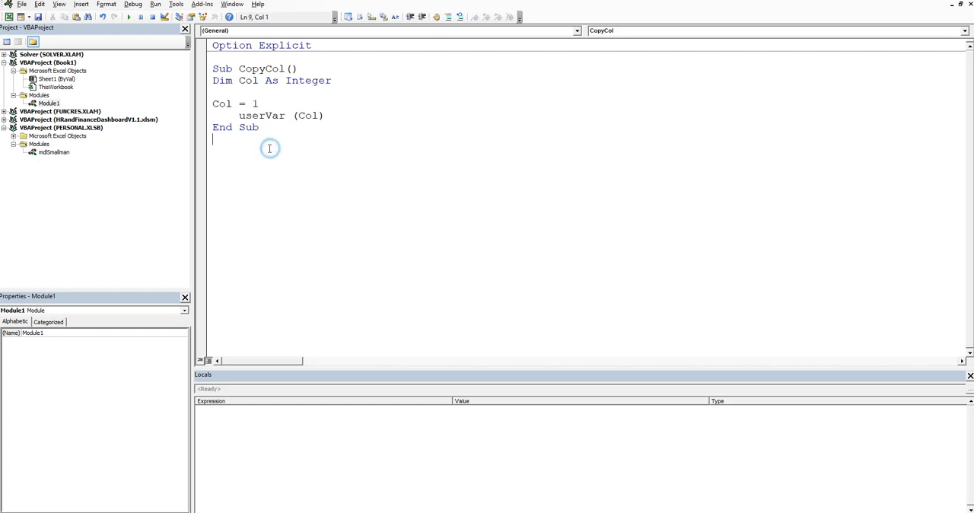
Declare Sub userVar(ByVal Col As Integer), matching the Integer type from the Dim line
type("Sub")
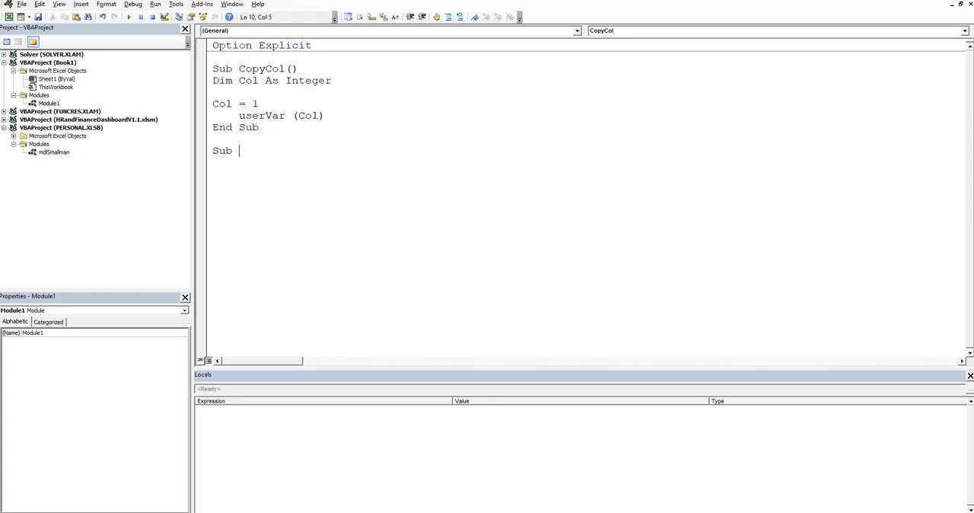
type("userVar")
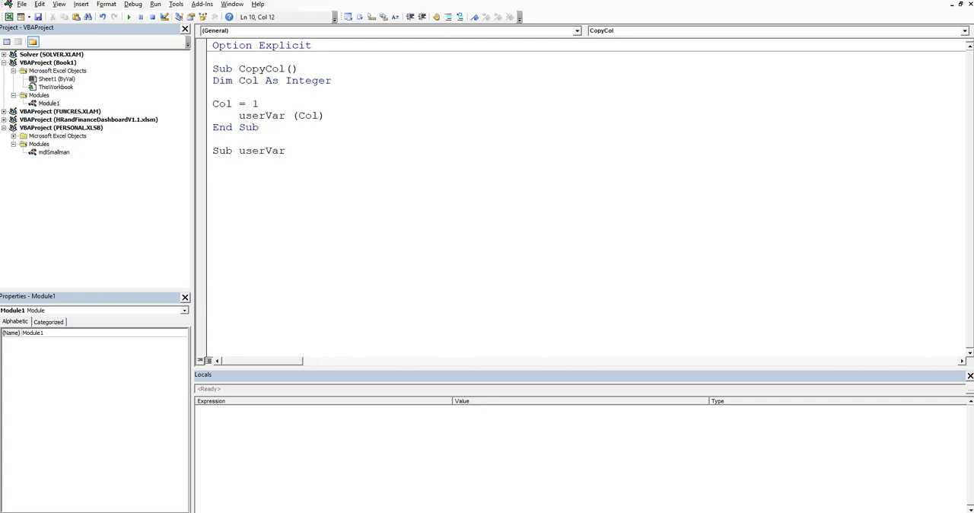
type("(")
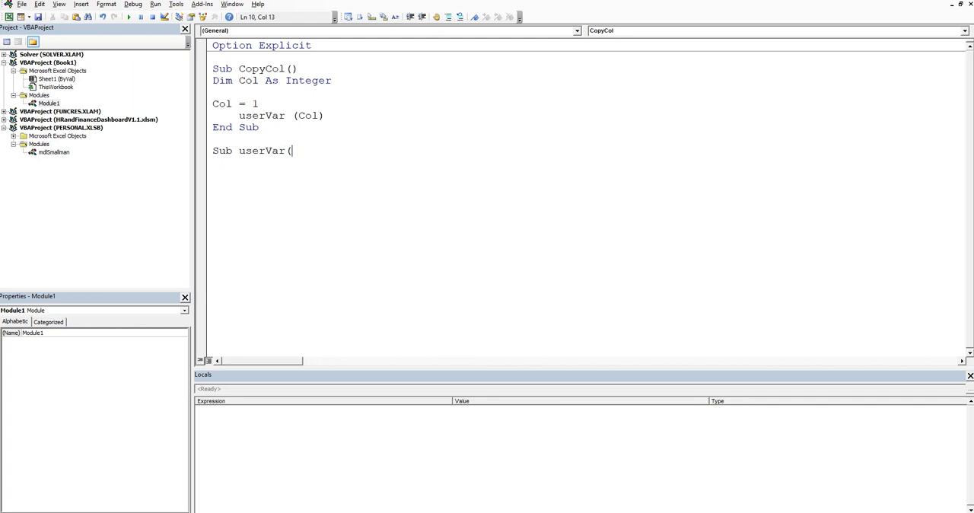
type("by")
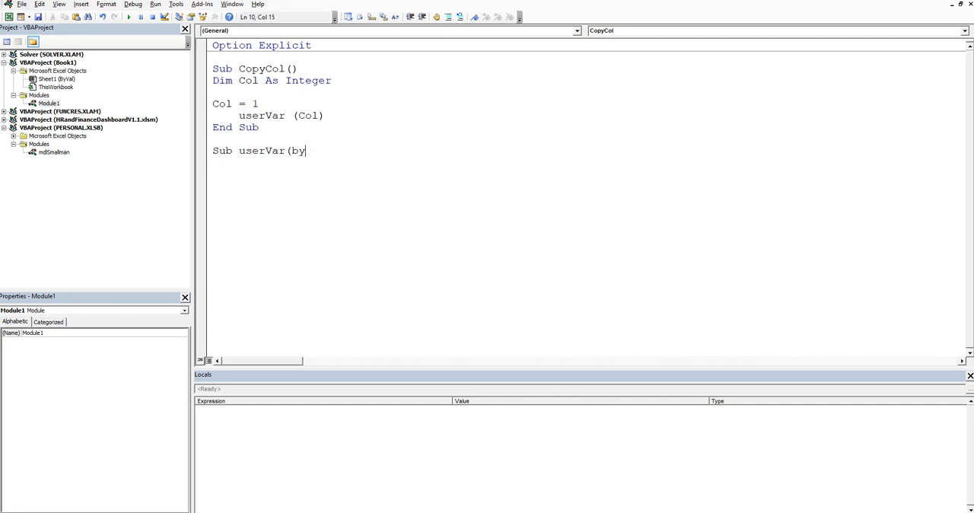
type("Val")
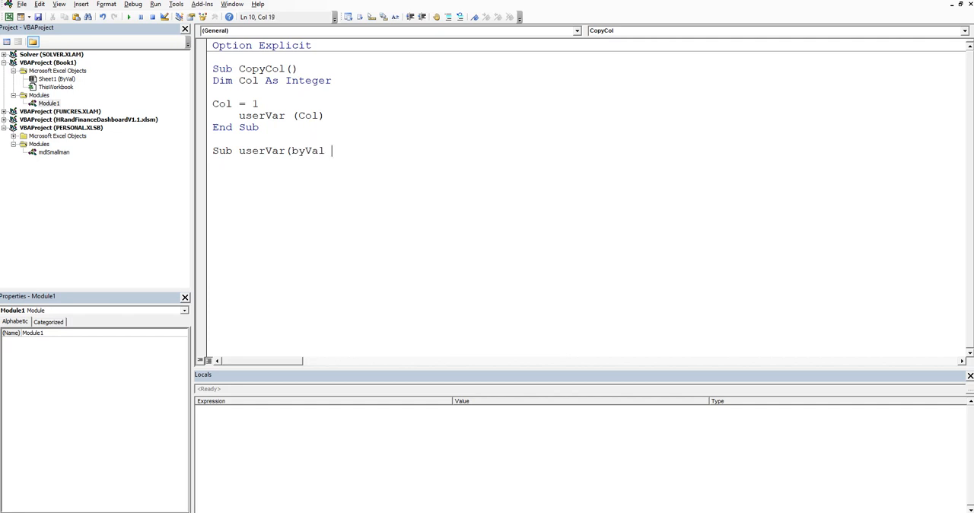
type("C")
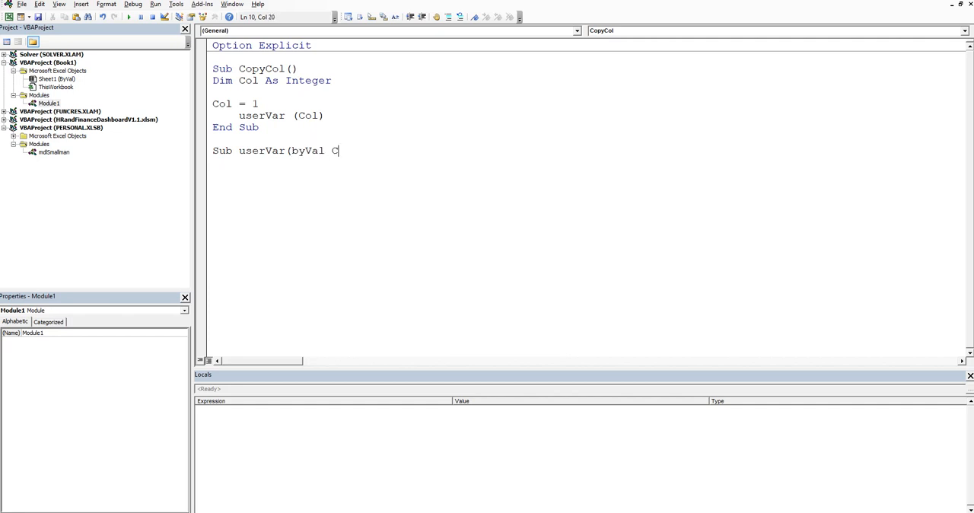
type("ol")
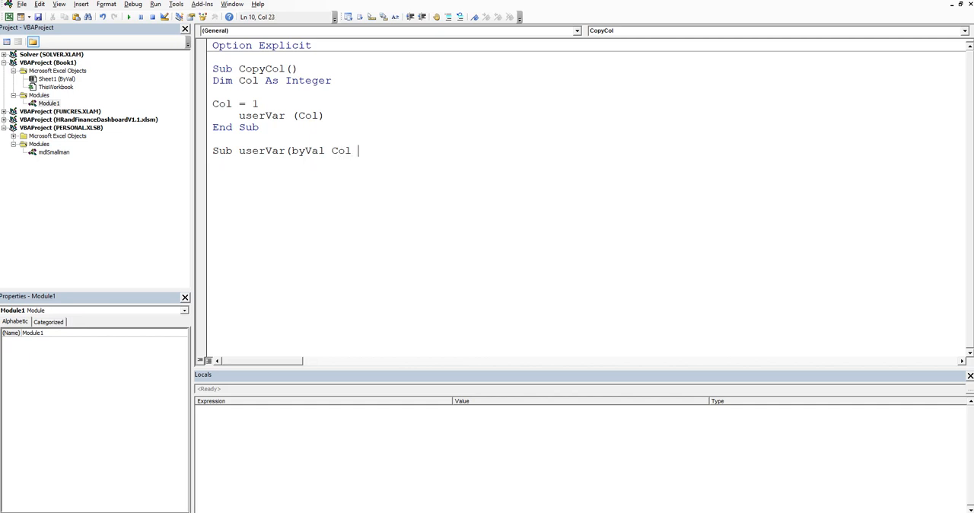
type("as in")
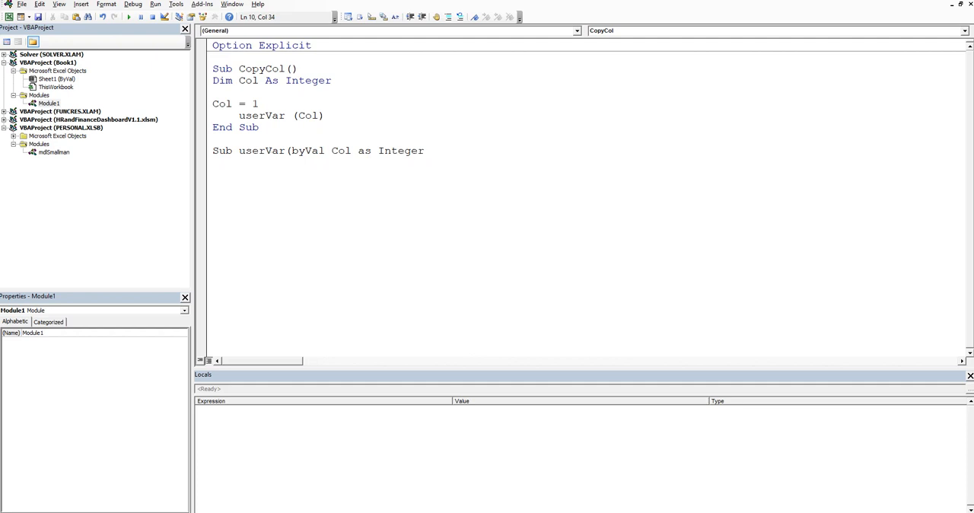
type(")")
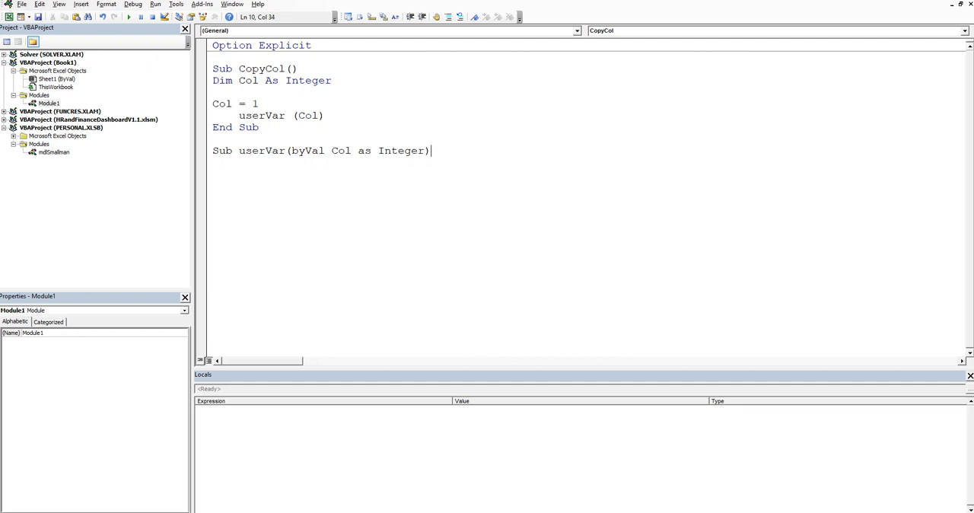
key("Return")
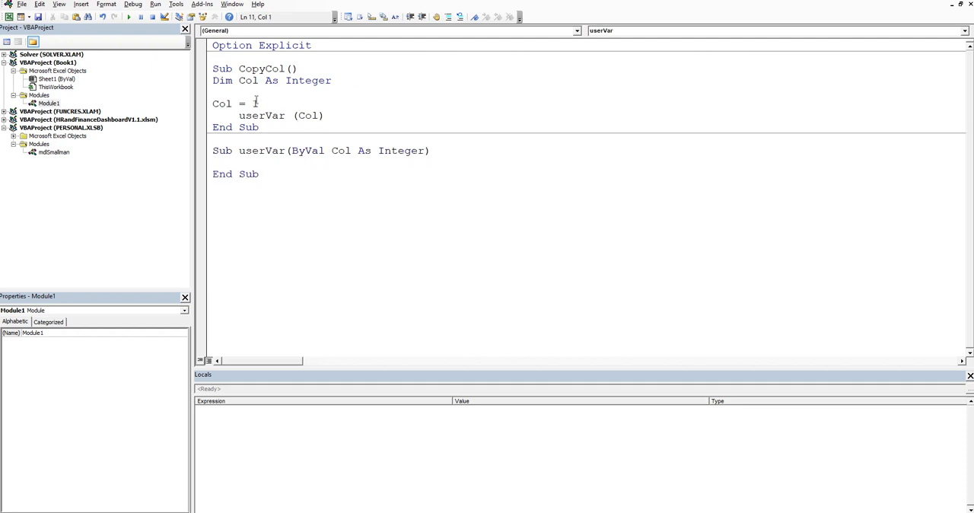
double_click(307, 79)
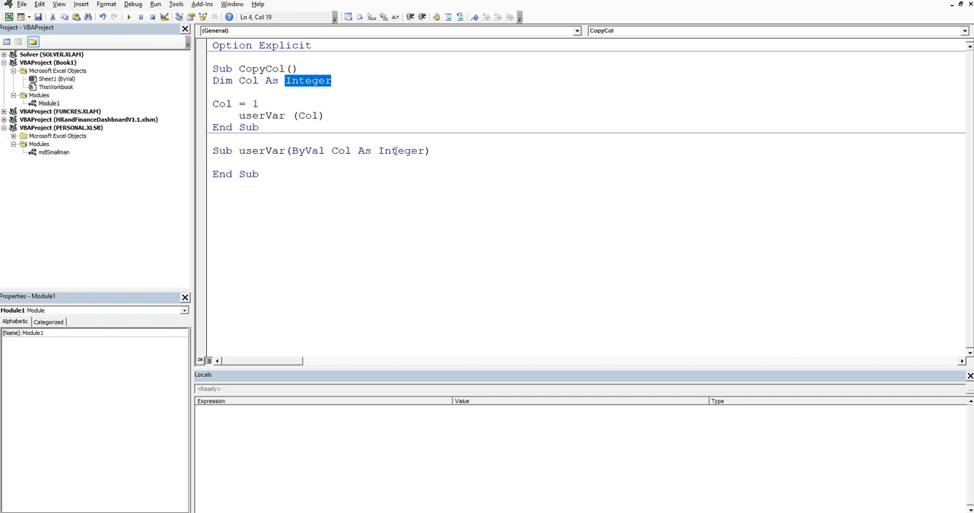
left_click(306, 173)
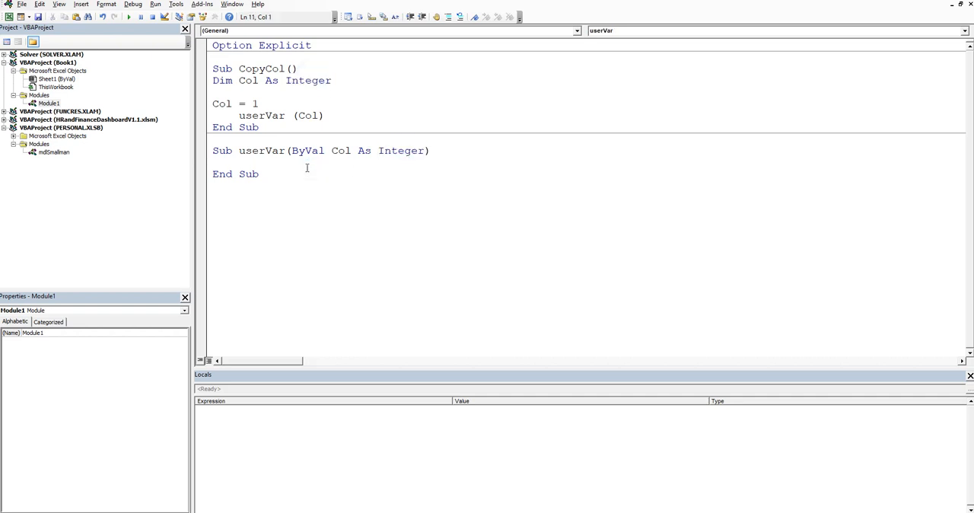
Begin the body with Columns(Col).Copy
left_click(216, 161)
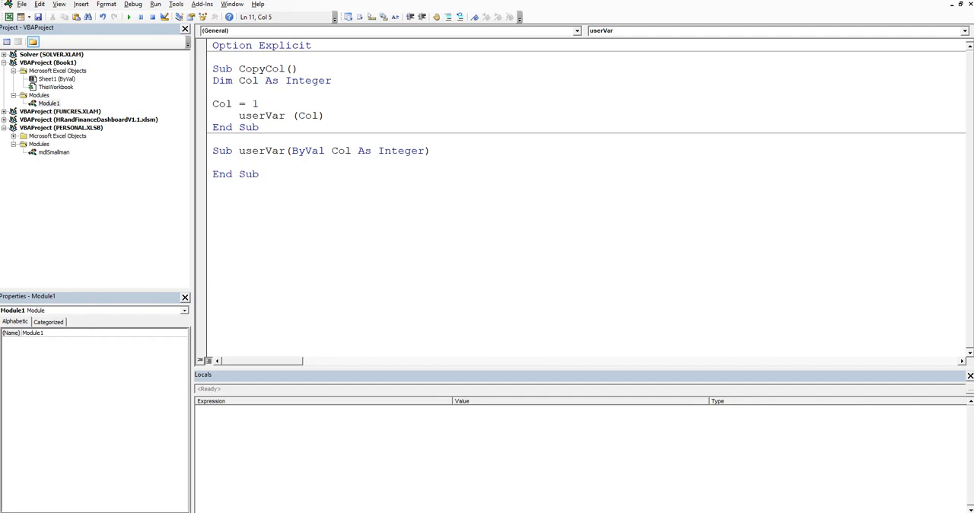
left_click(239, 161)
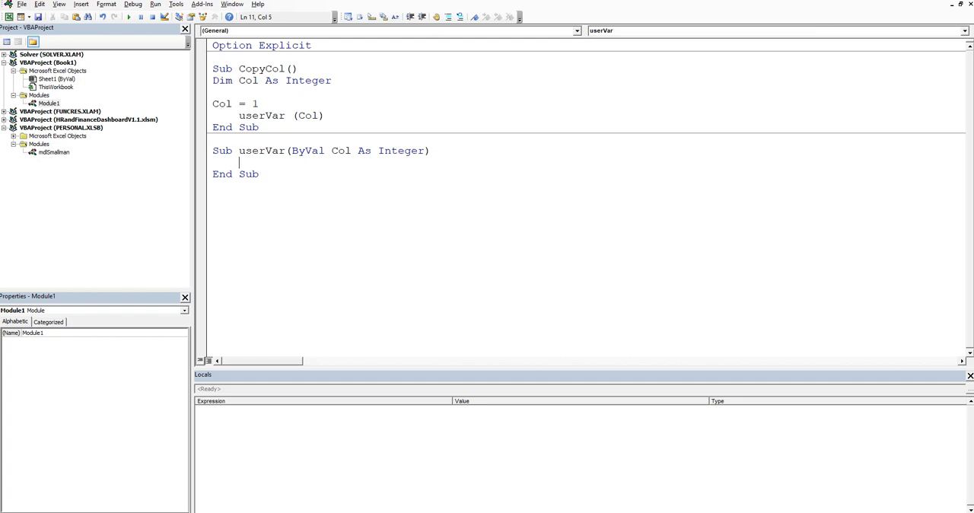
type("Columns(co")
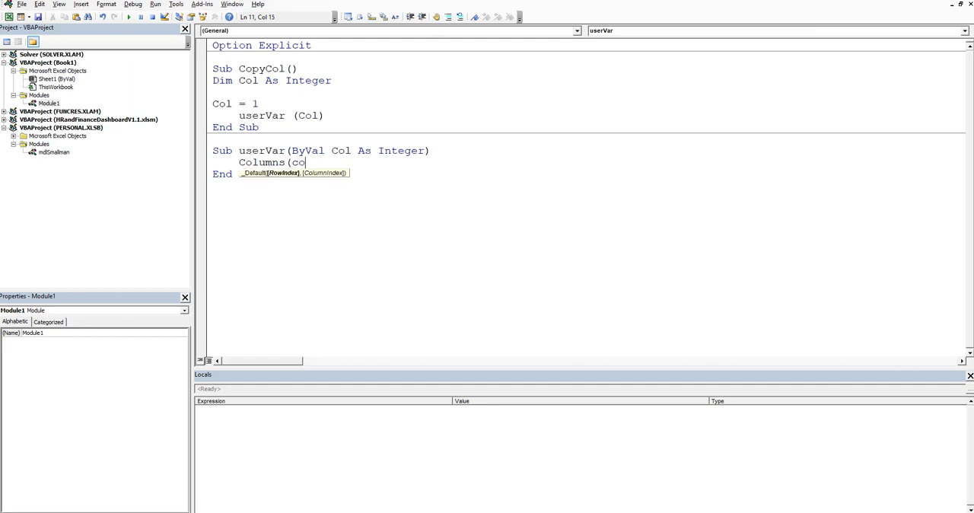
type("l)")
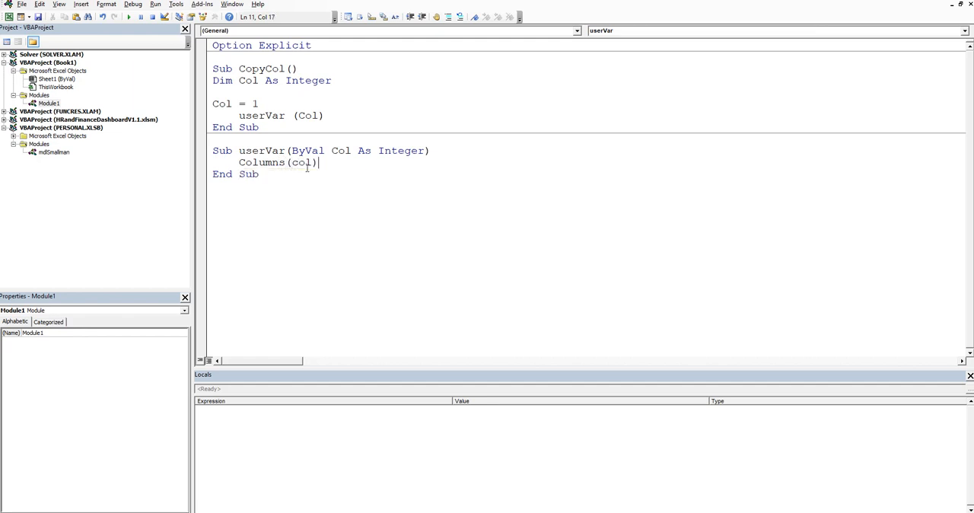
type(".cop")
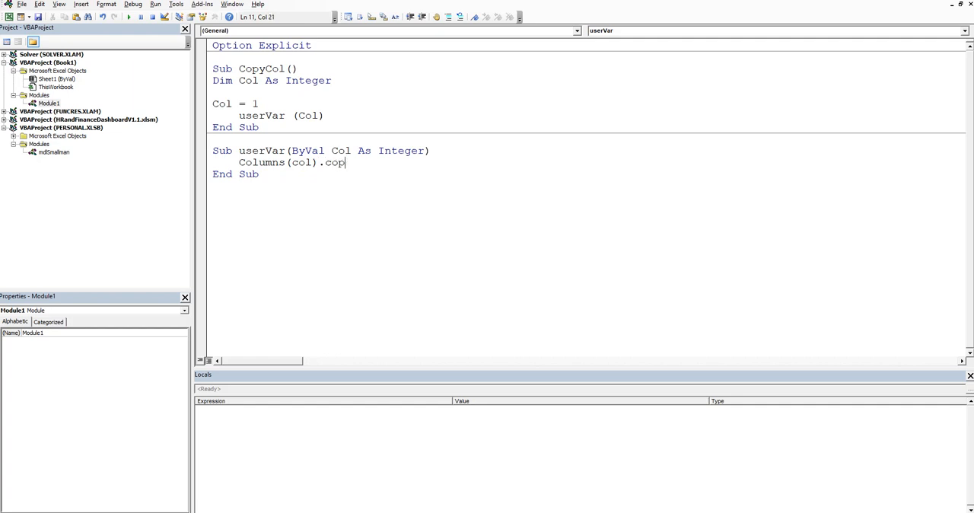
type("y")
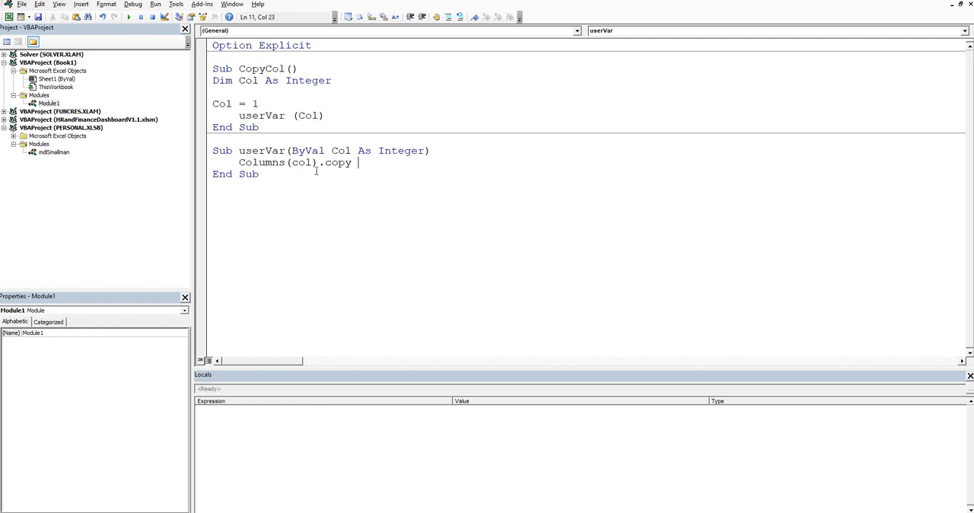
mouse_move(405, 170)
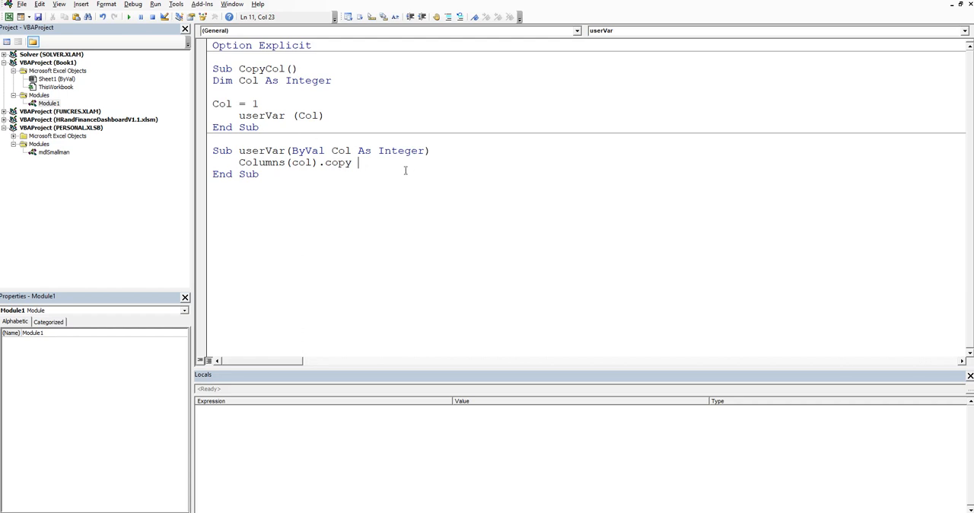
Complete the copy destination as Columns(Col).Offset(, 1)
type("Columns")
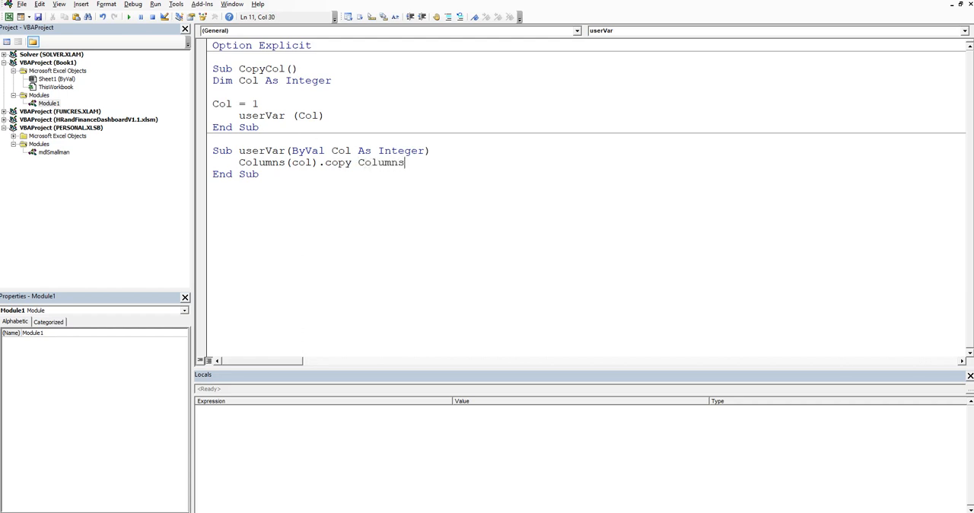
type("(")
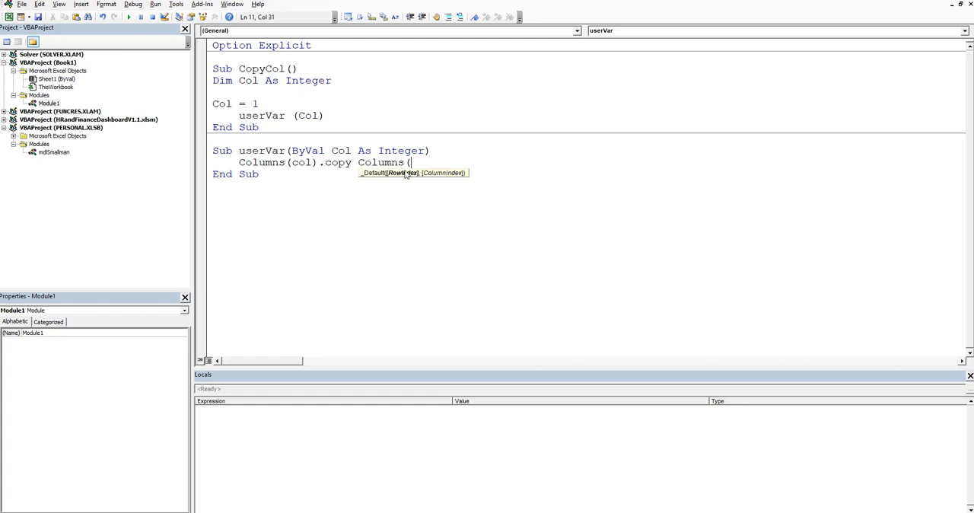
type("Col)")
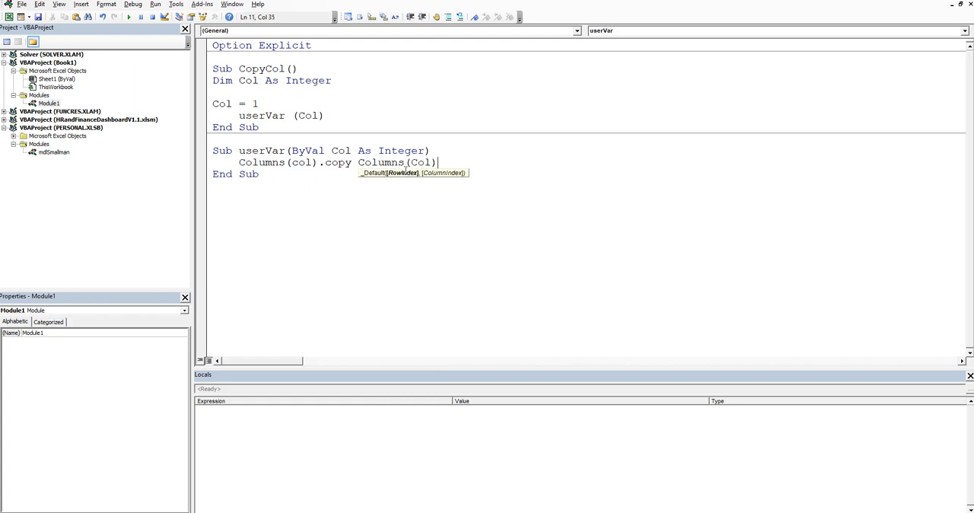
type(".off")
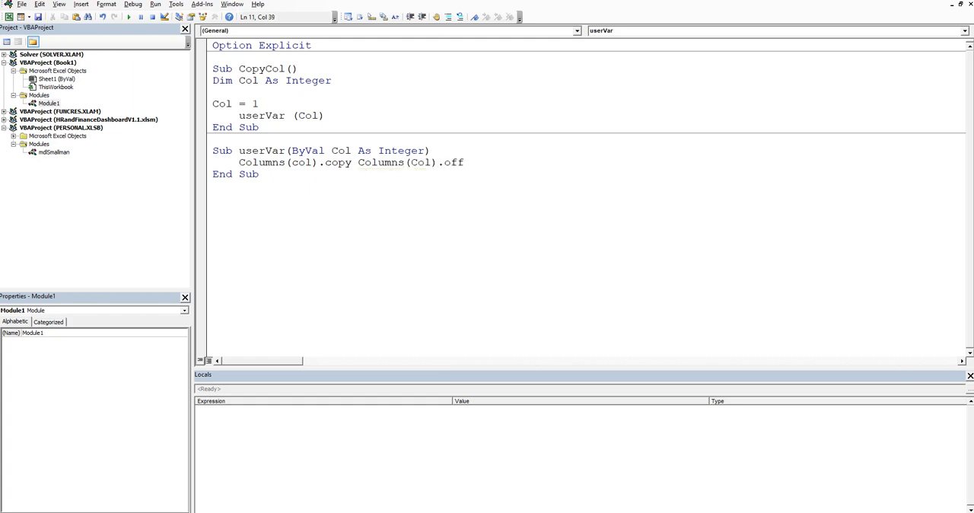
type("set(")
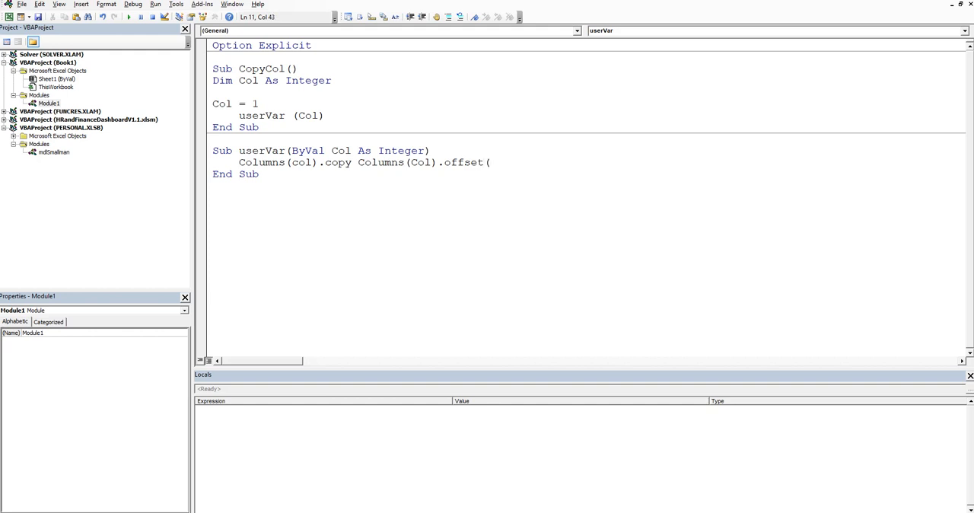
type(",1")
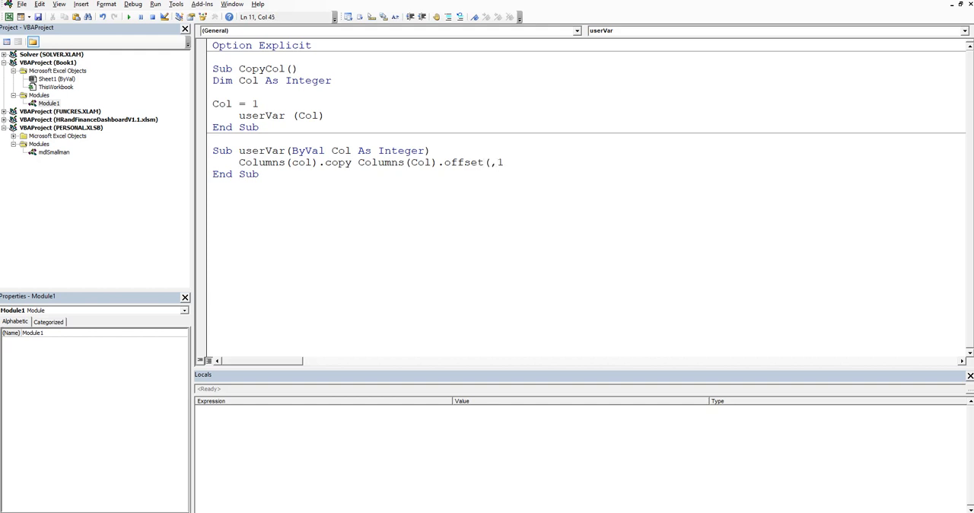
type(")")
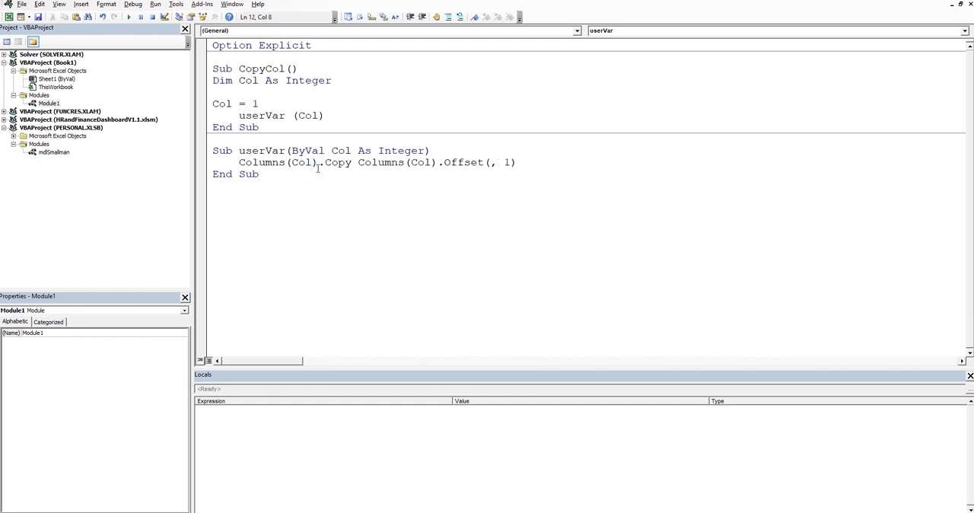
mouse_move(660, 151)
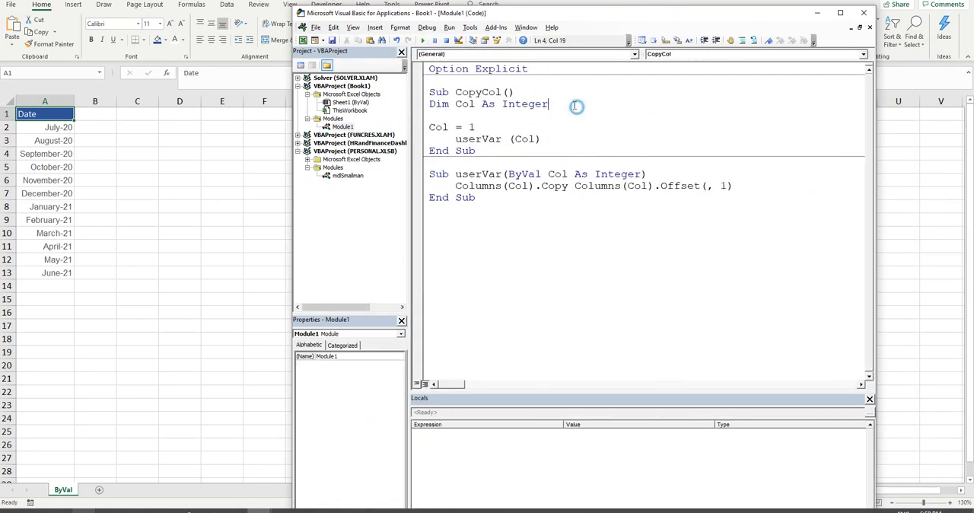
mouse_move(575, 106)
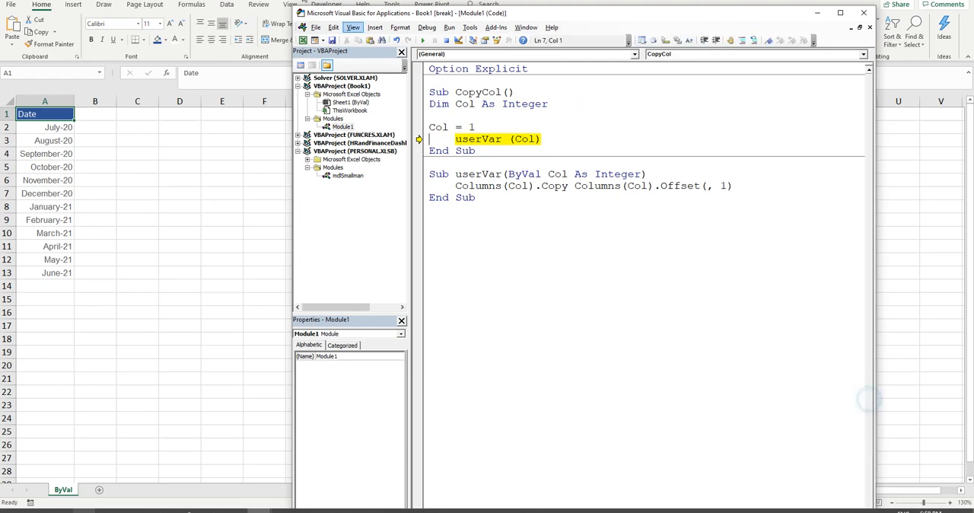
Show the Locals window and step through with F8 until the dates copy into column B
left_click(353, 27)
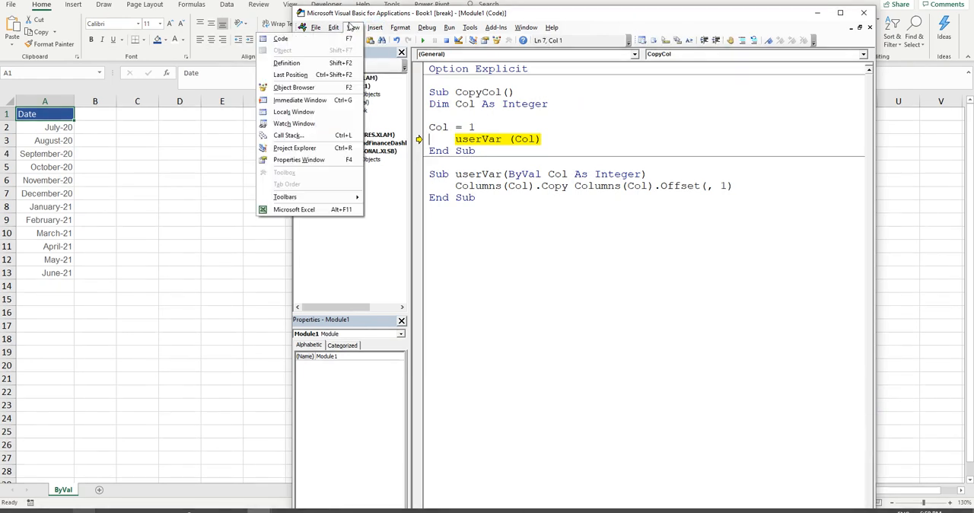
left_click(294, 113)
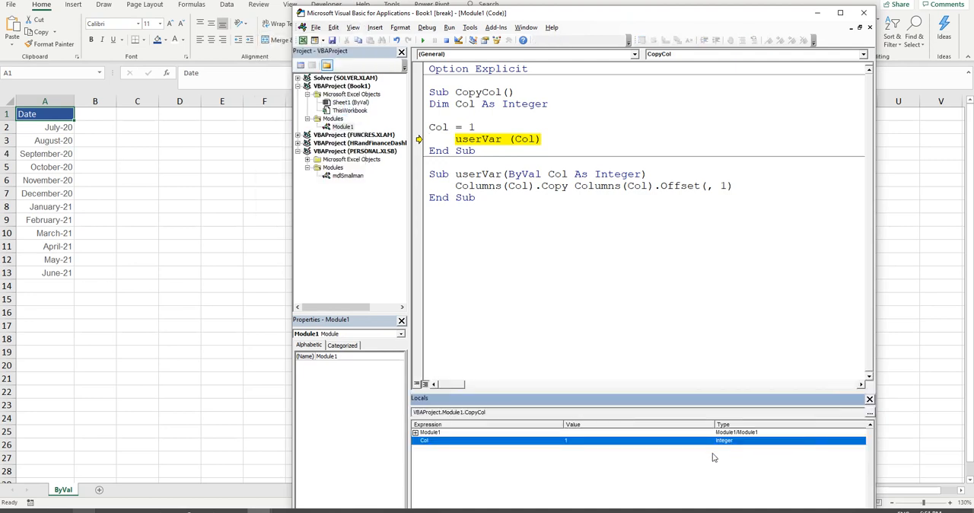
key("F8")
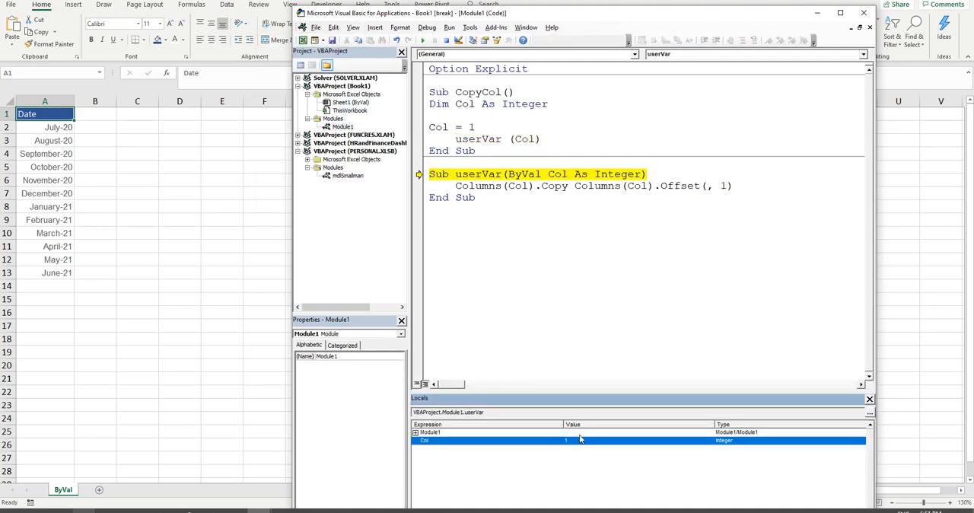
key("F8")
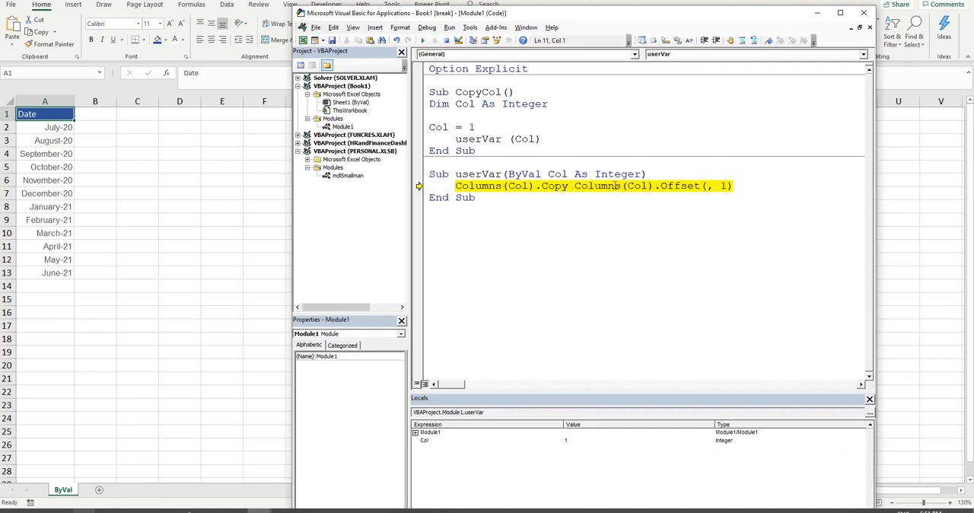
key("F8")
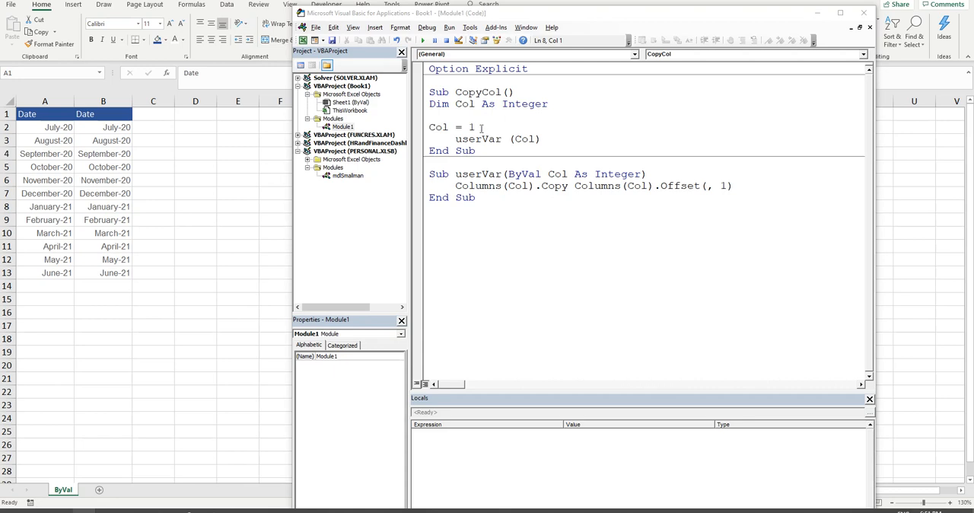
Replace the declaration with Const Col = 1 and change the offset to 2
left_click(475, 128)
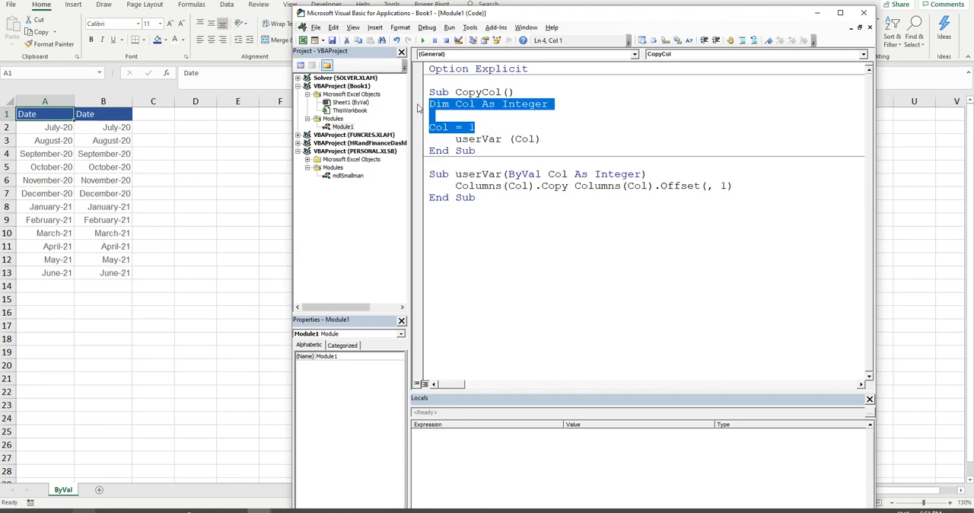
type("Const Co")
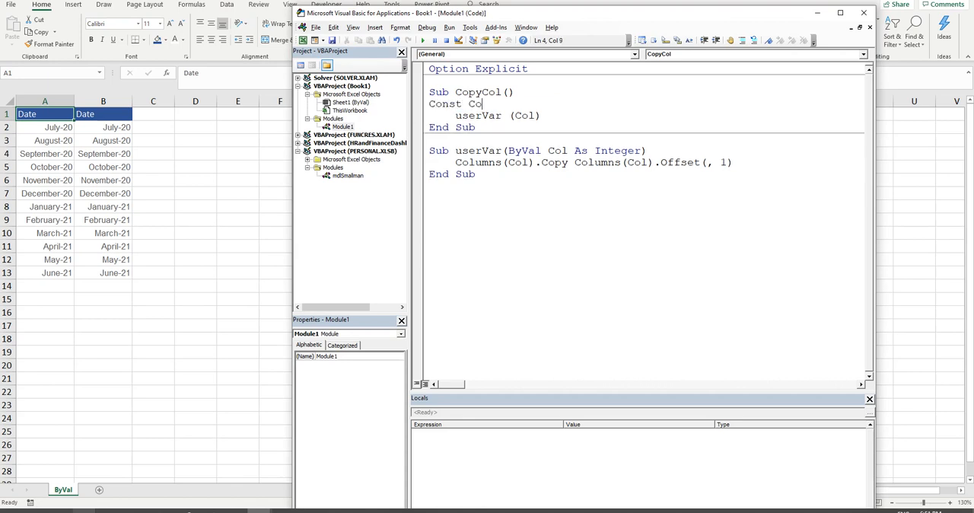
type("l = 1")
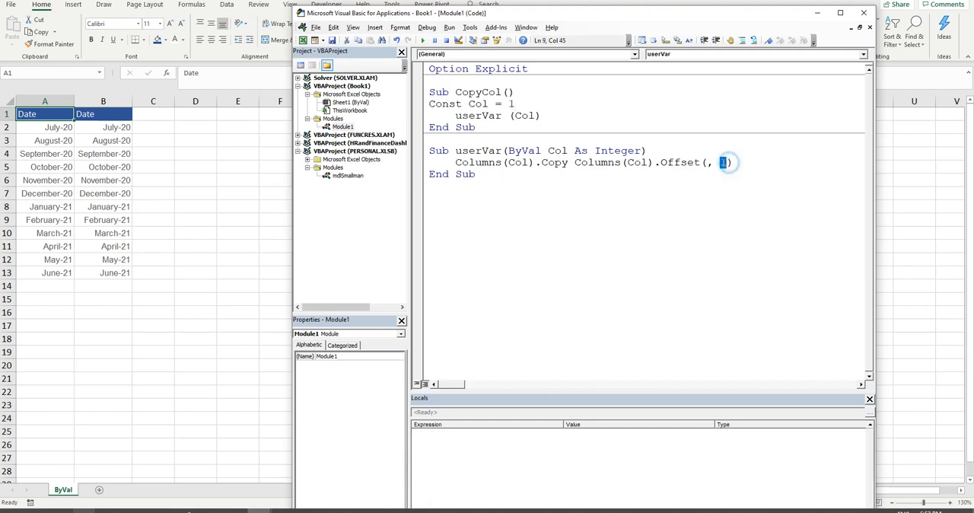
type("2")
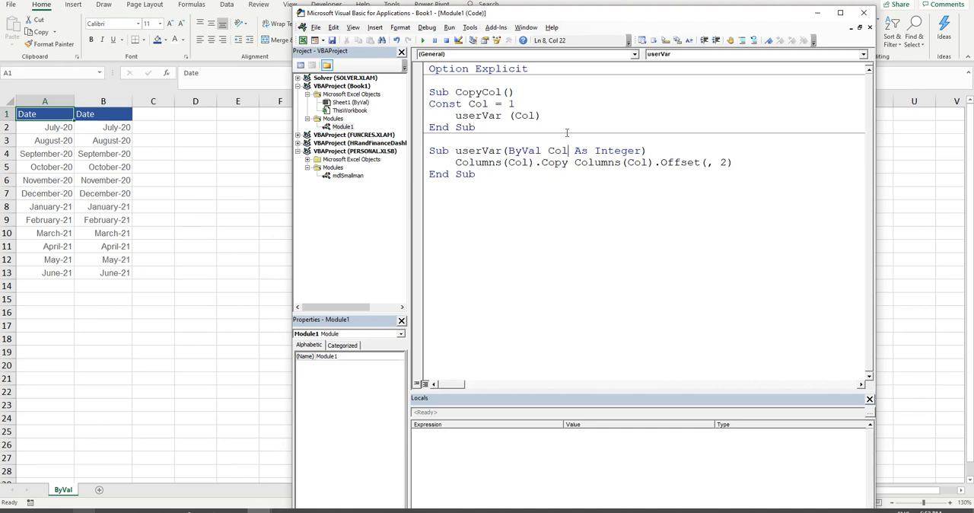
Step through CopyCol again with F8 so the dates fill column C
left_click(503, 104)
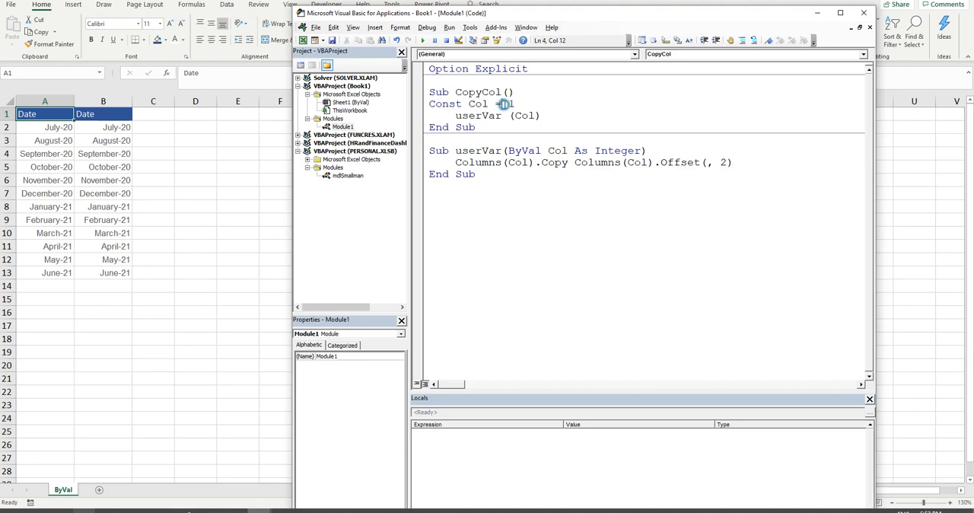
key("F8")
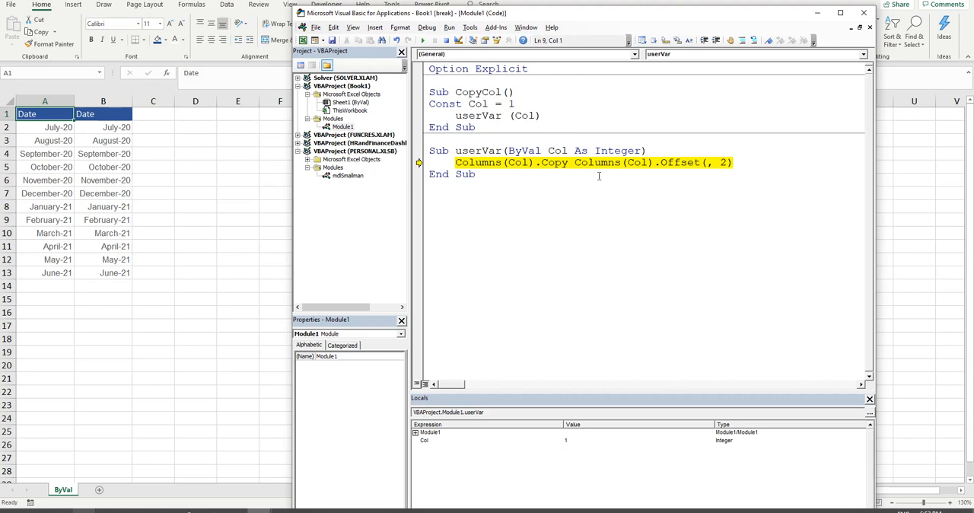
key("F8")
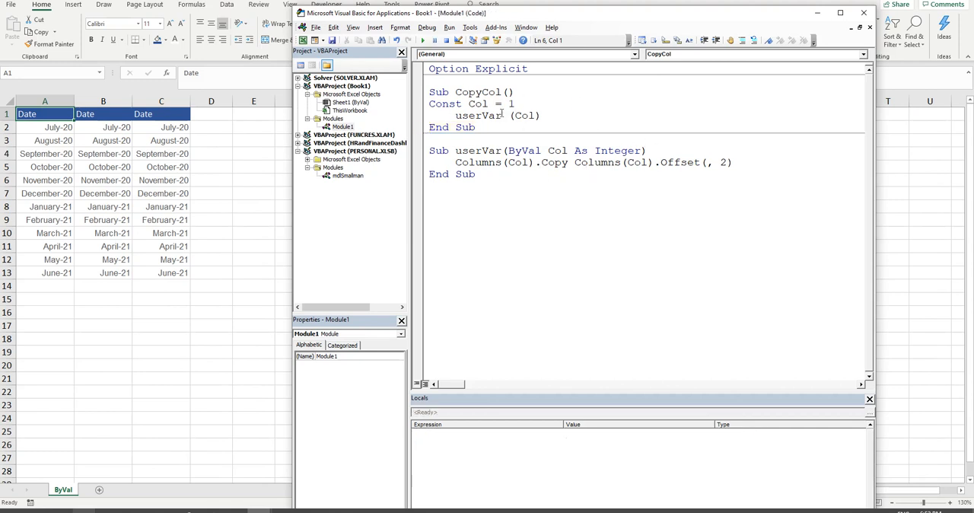
Point out the Integer type in the userVar header after the run finishes
double_click(617, 150)
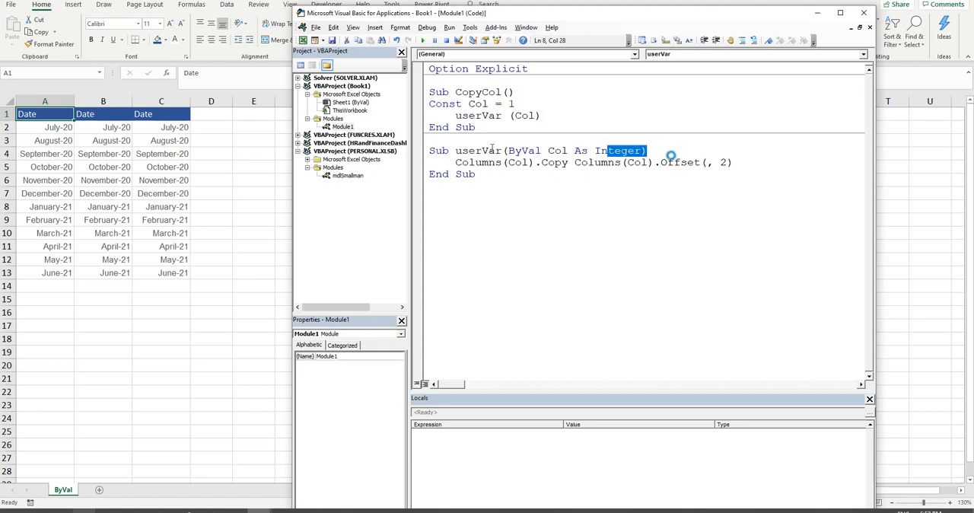
left_click(531, 161)
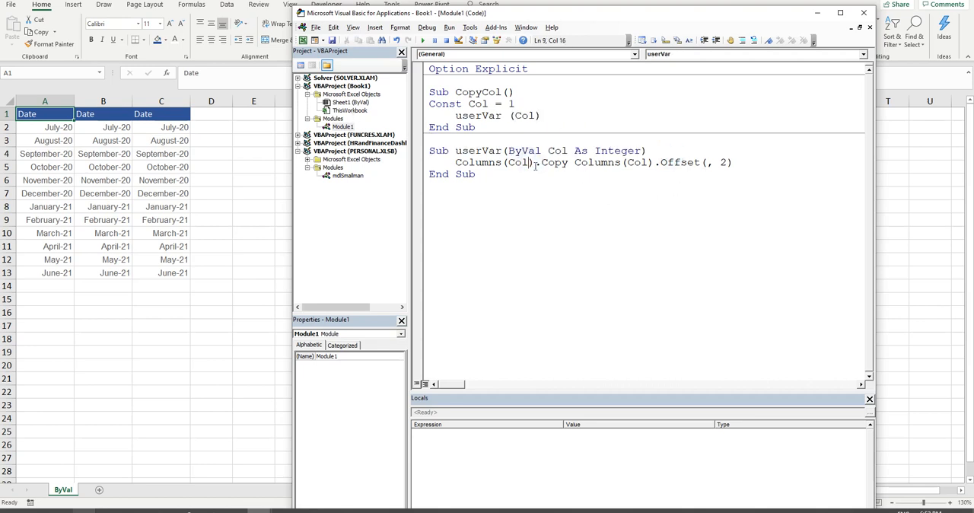